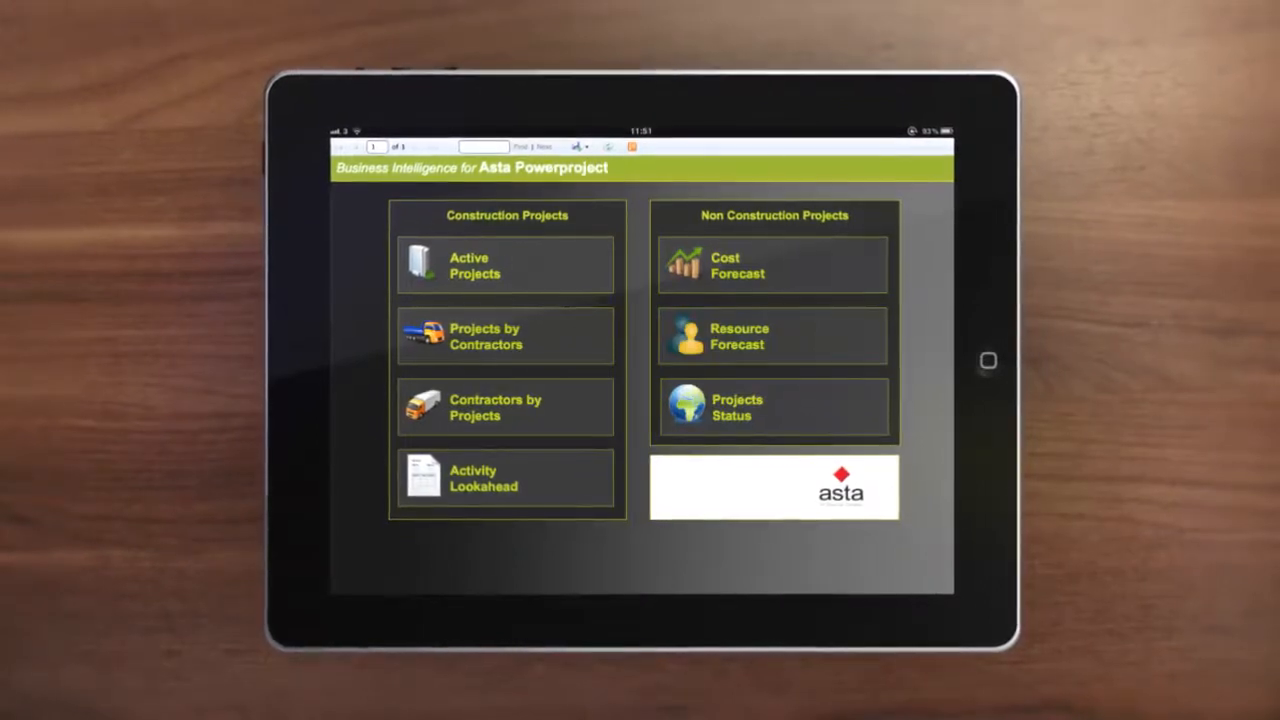
- Open Active Projects and view the Sandystone Primary School Project Details report
left_click(737, 265)
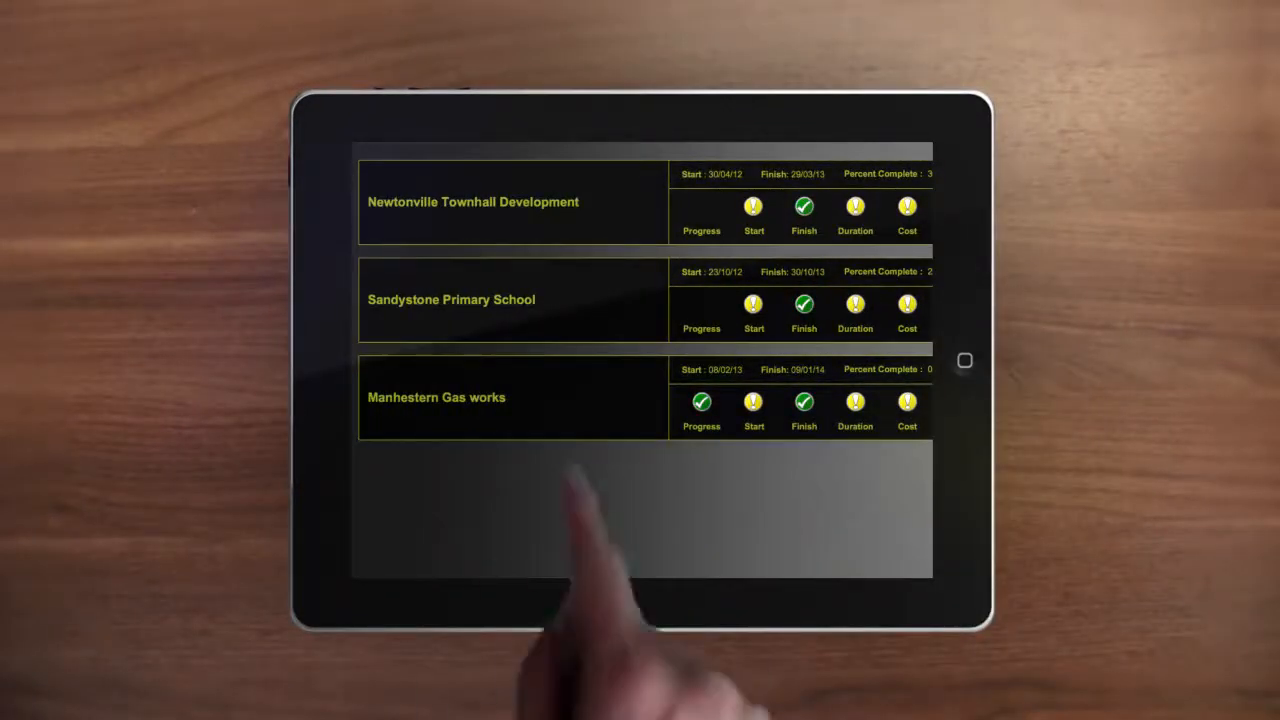
left_click(451, 299)
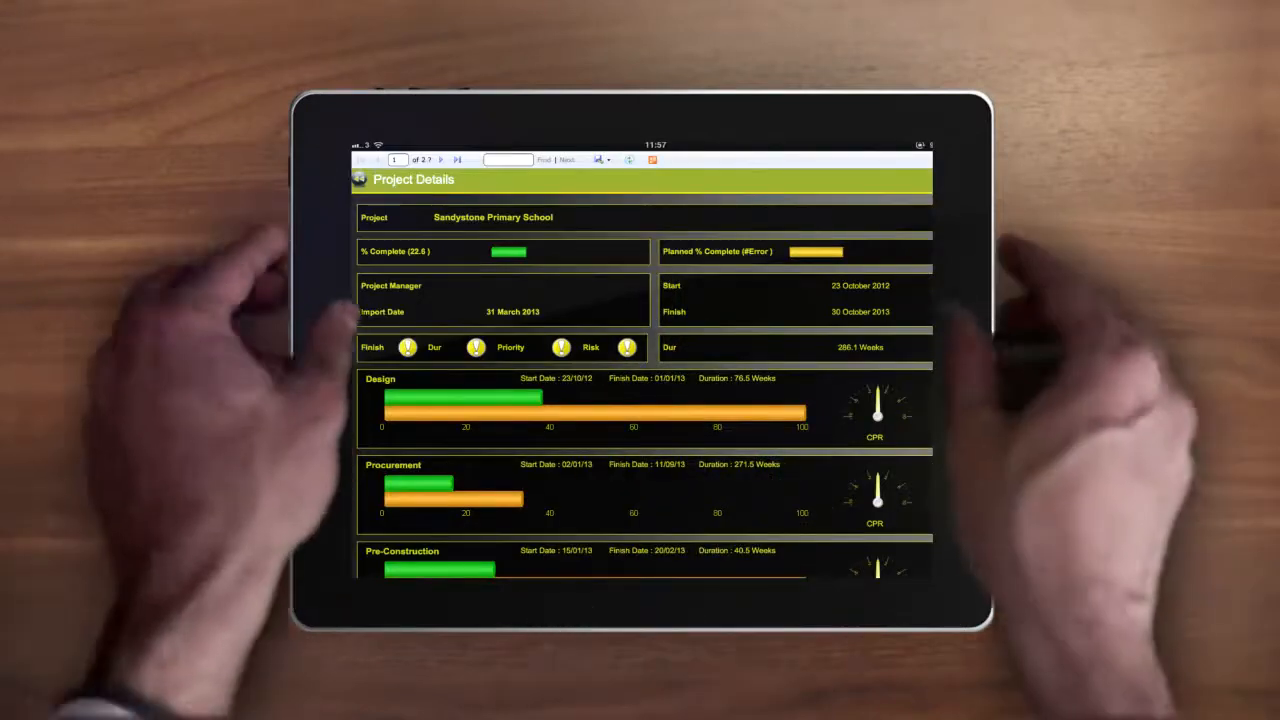